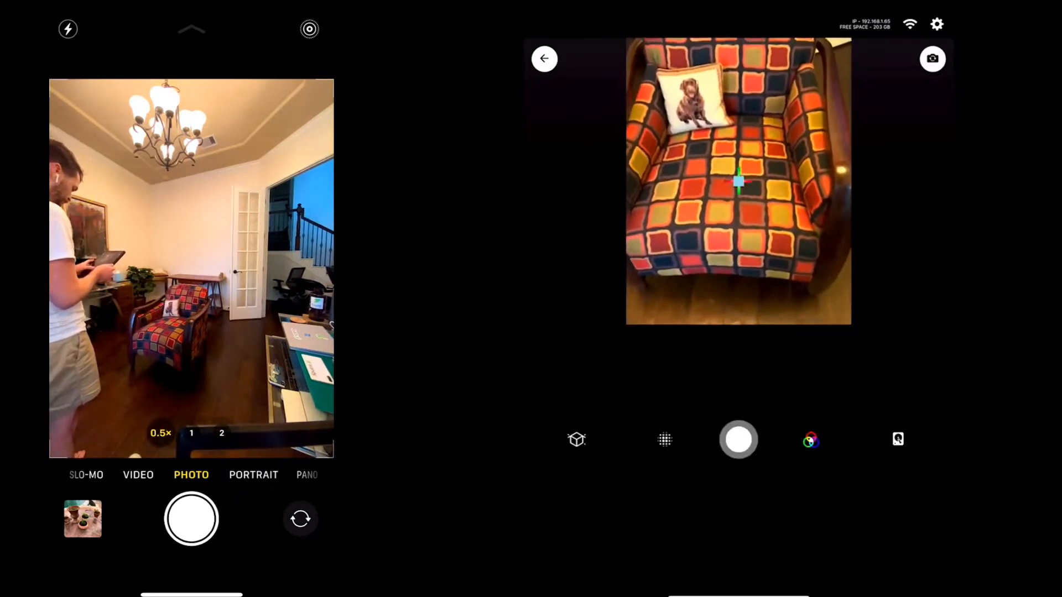
- Start scanning the patterned armchair with the shutter button
click(738, 440)
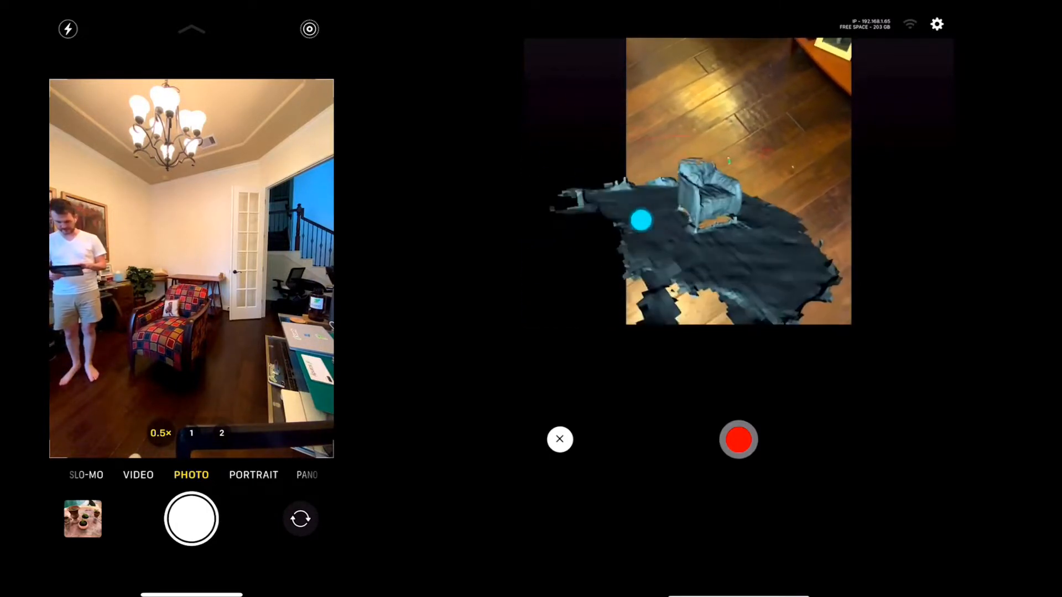
- Stop the scan and view the captured chair-and-floor mesh
click(738, 440)
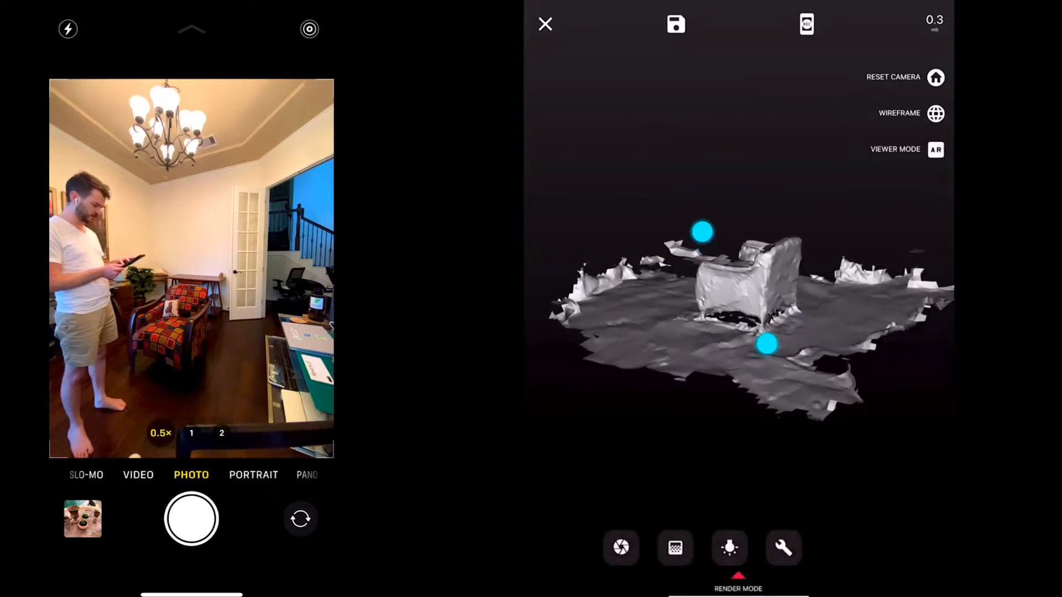
- Crop the floor away with Crop Plane, leaving a 0.1 MB armchair mesh
click(783, 548)
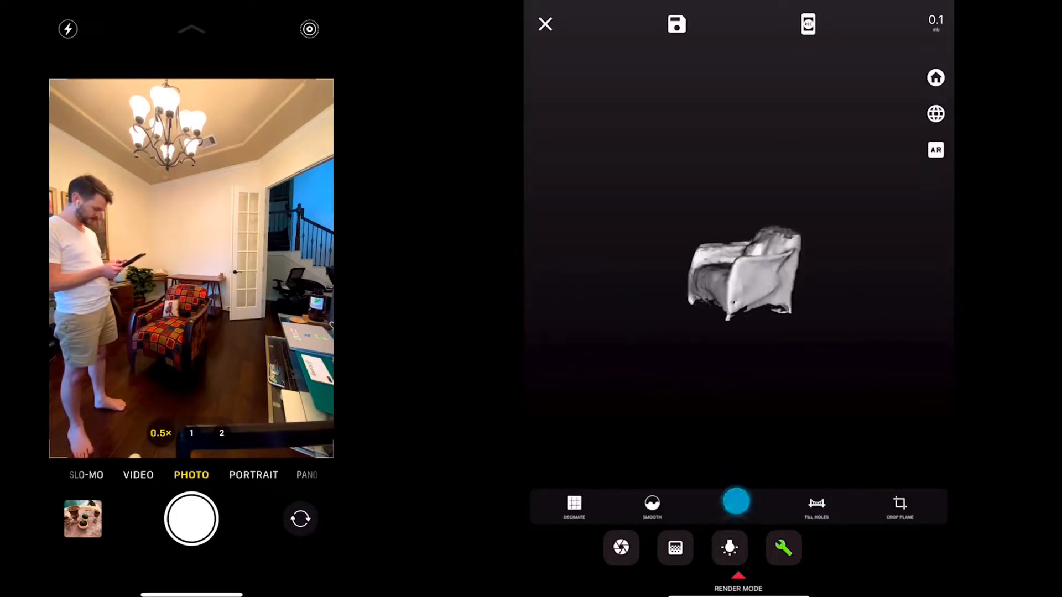
click(732, 507)
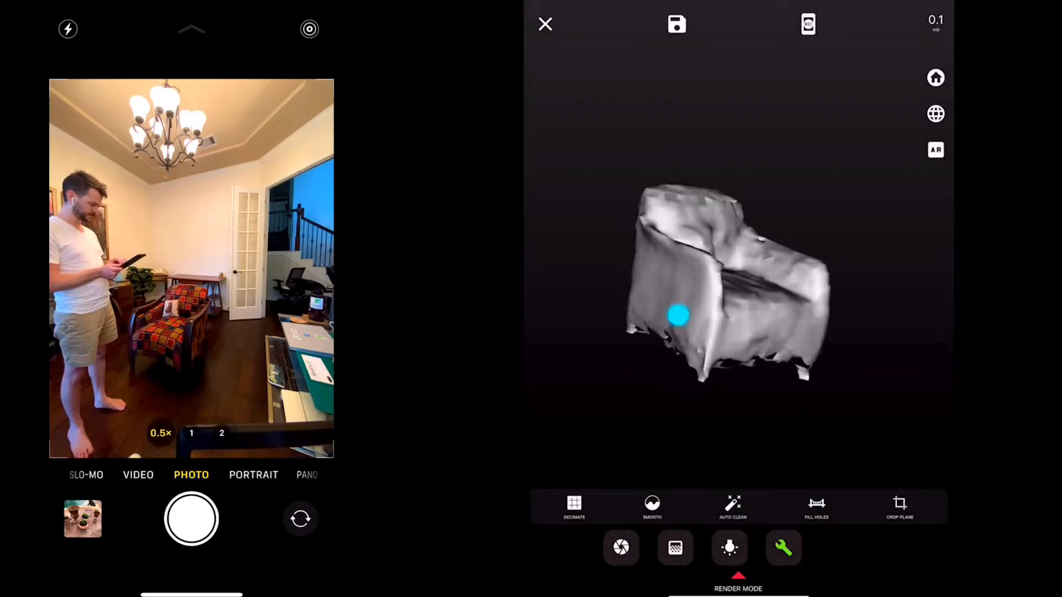
click(935, 151)
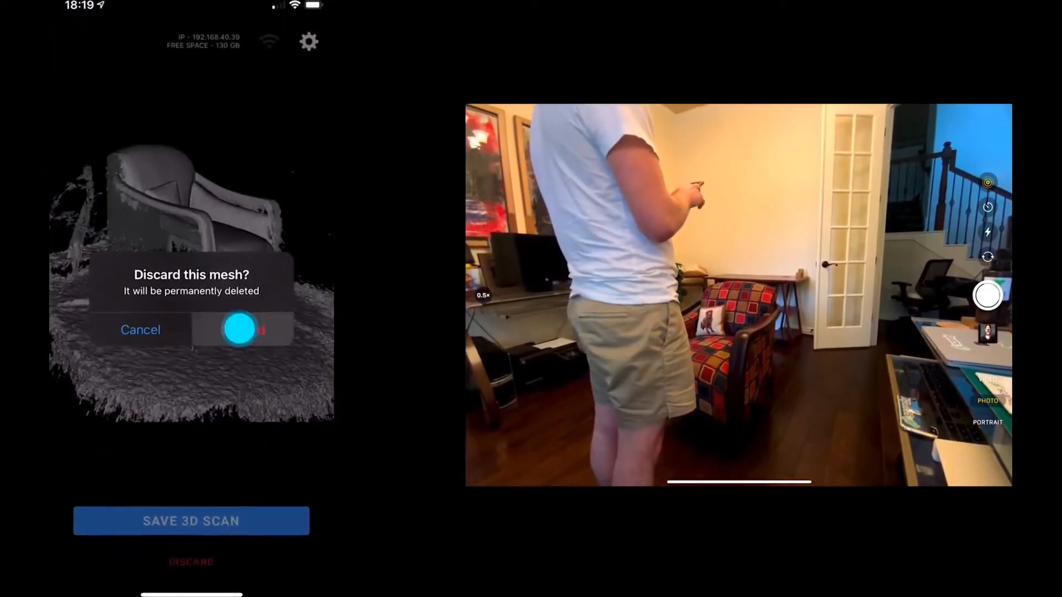
- Confirm permanently discarding the old mesh
click(240, 329)
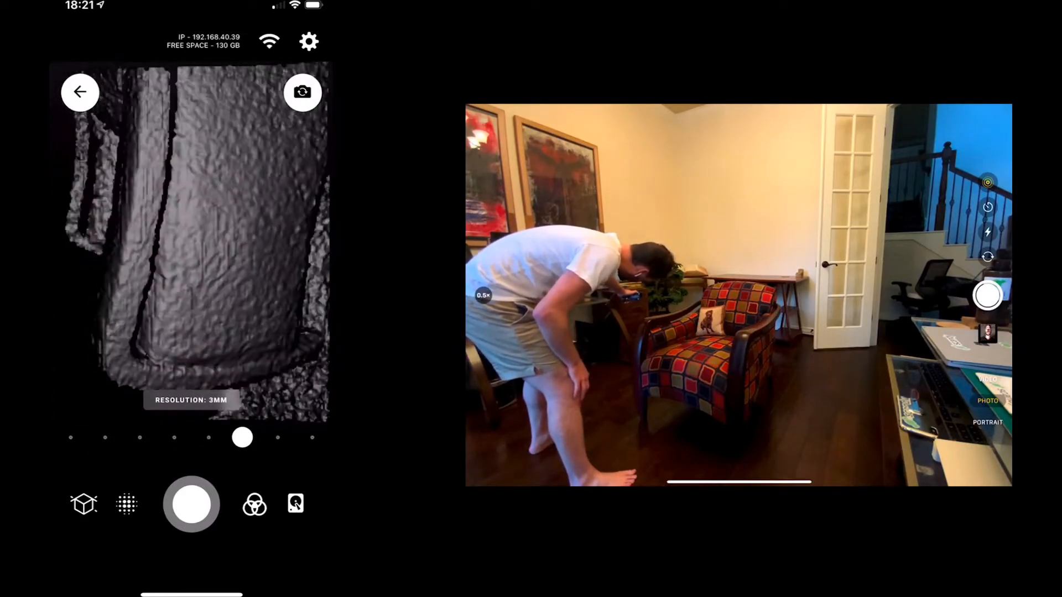
- Start a new scan of the armchair at 3 mm resolution
click(191, 503)
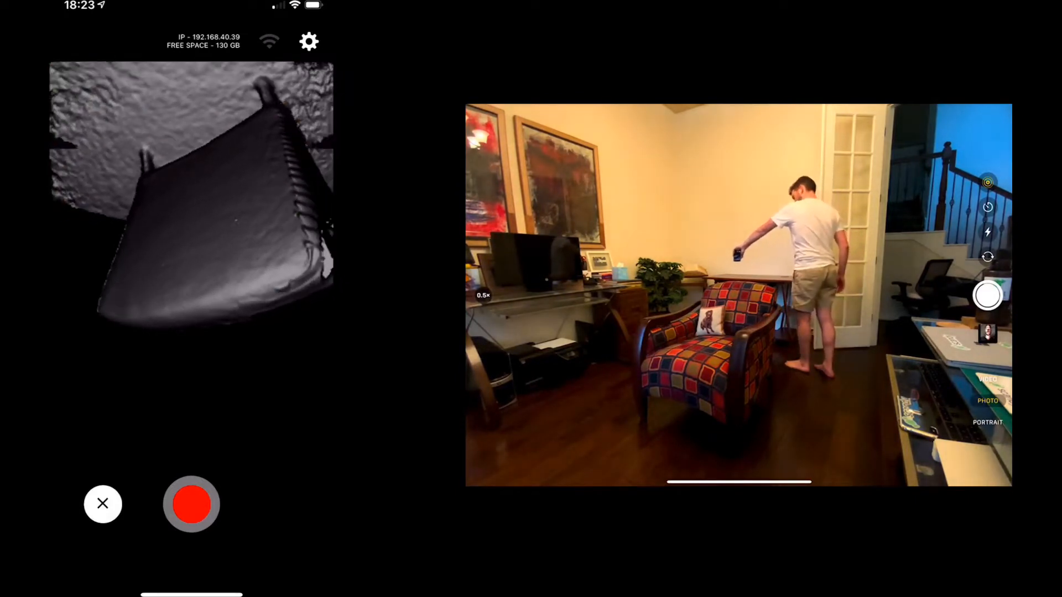
- Stop recording and save the finished 3 mm armchair scan
click(191, 503)
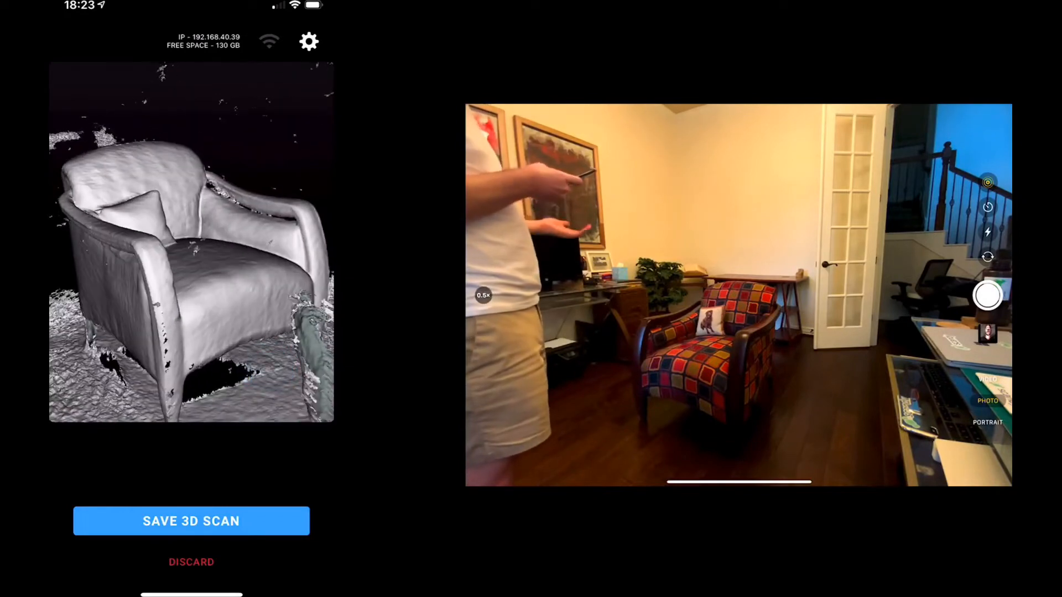
click(230, 527)
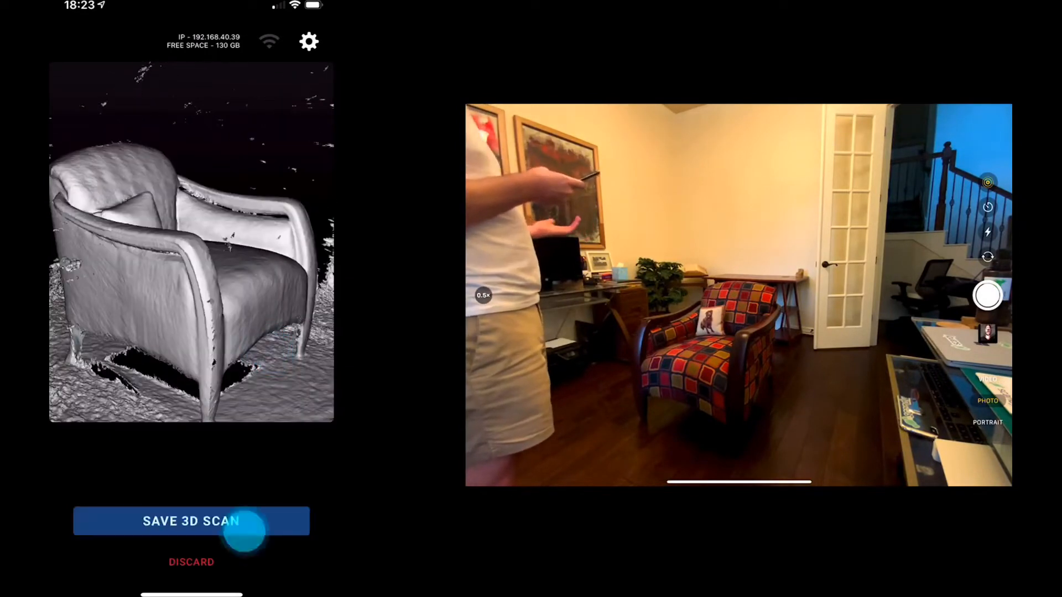
click(191, 521)
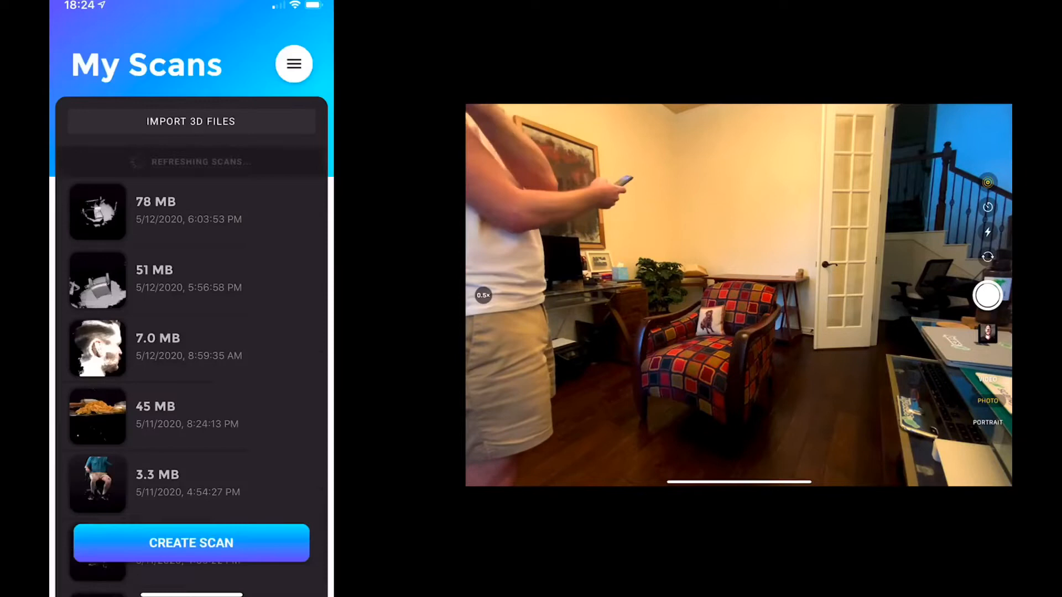
- Open the newest scan, crop around the chair and preview maximum decimation down to 0.1 MB
click(191, 542)
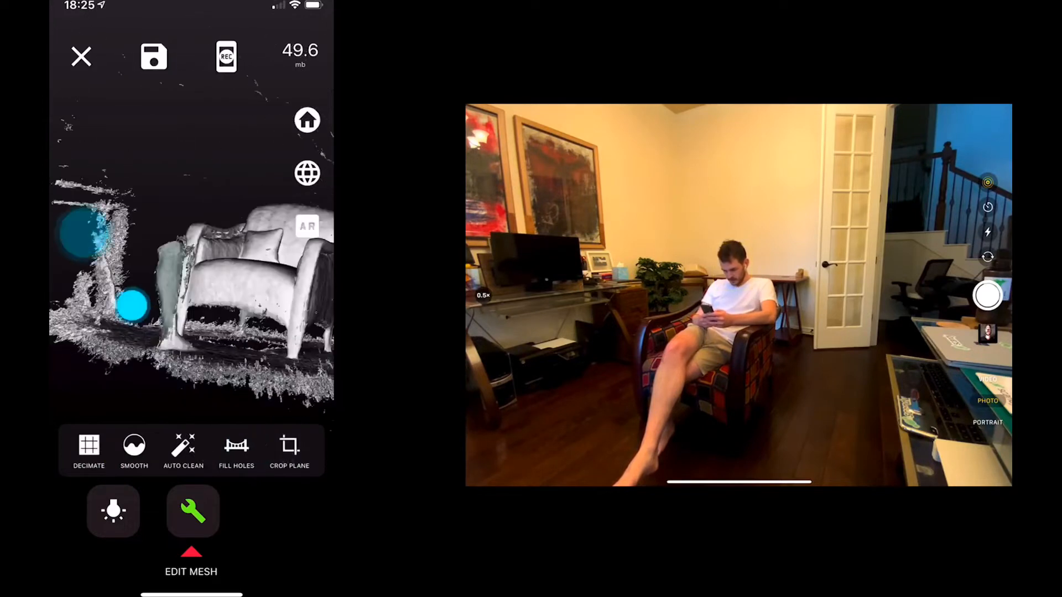
click(290, 450)
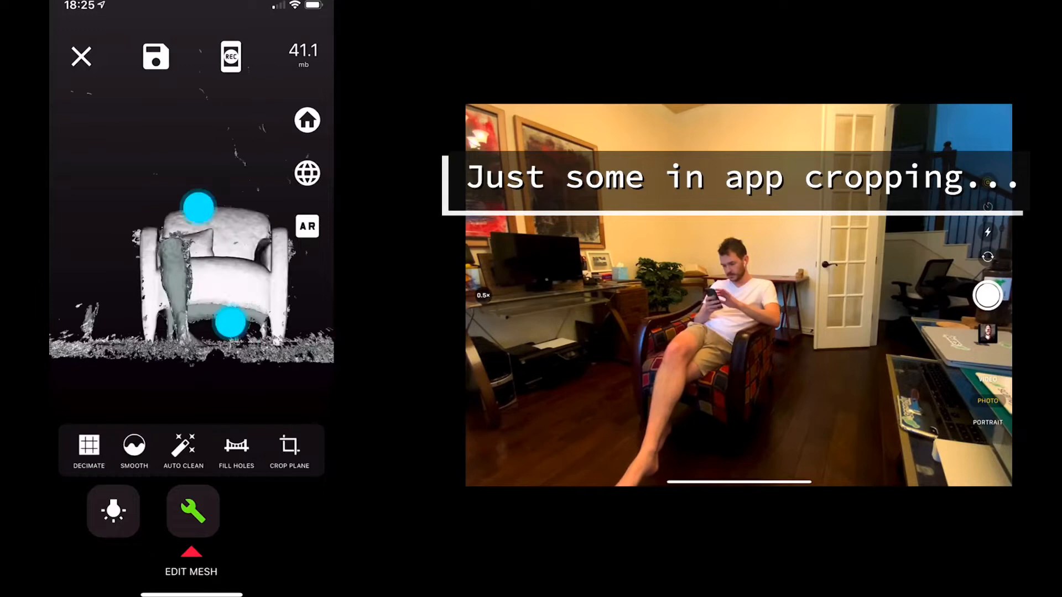
click(289, 450)
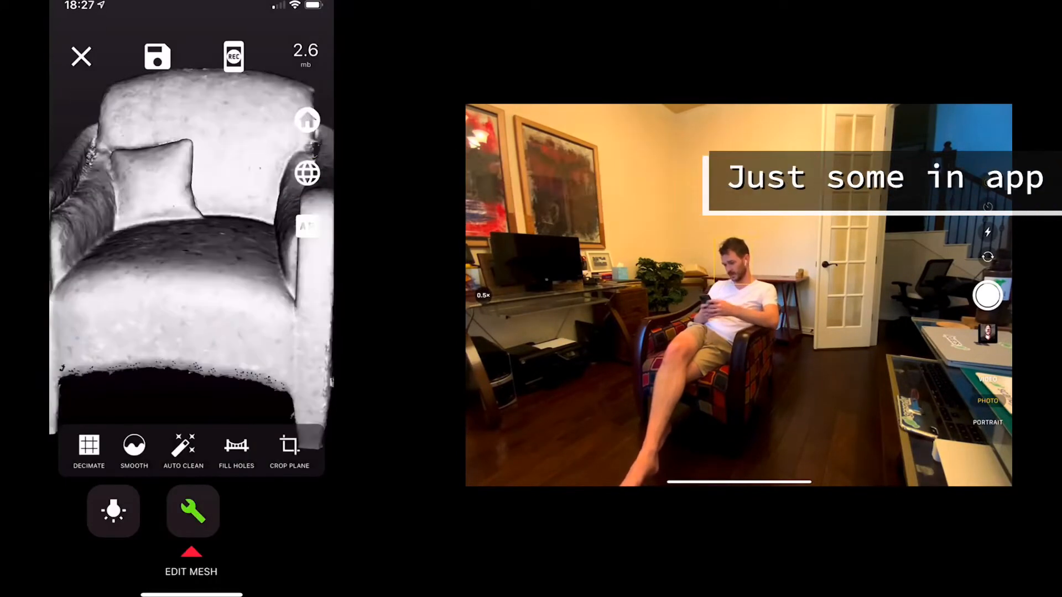
click(89, 450)
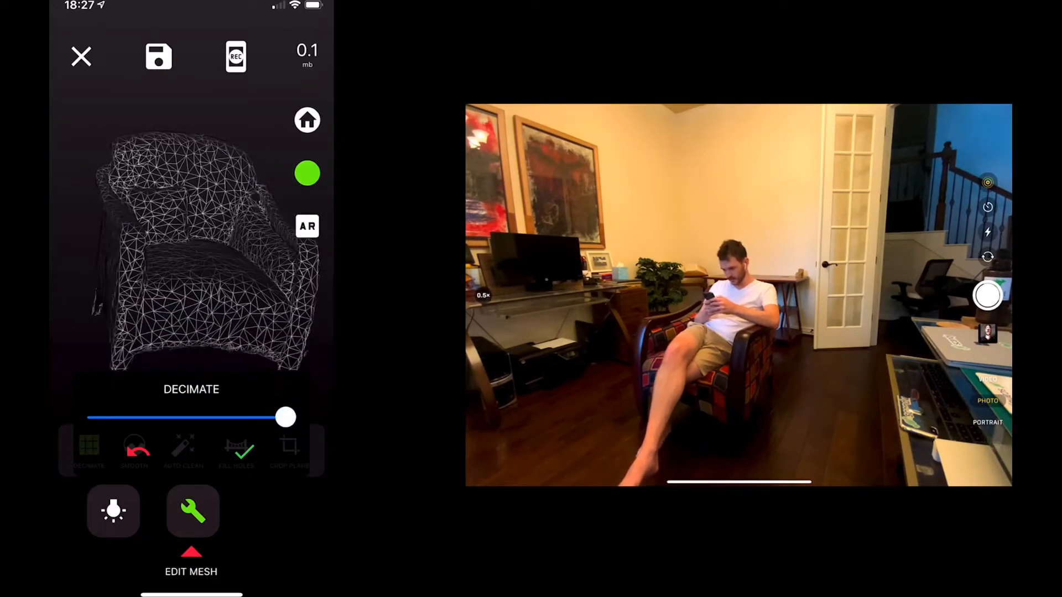
click(306, 173)
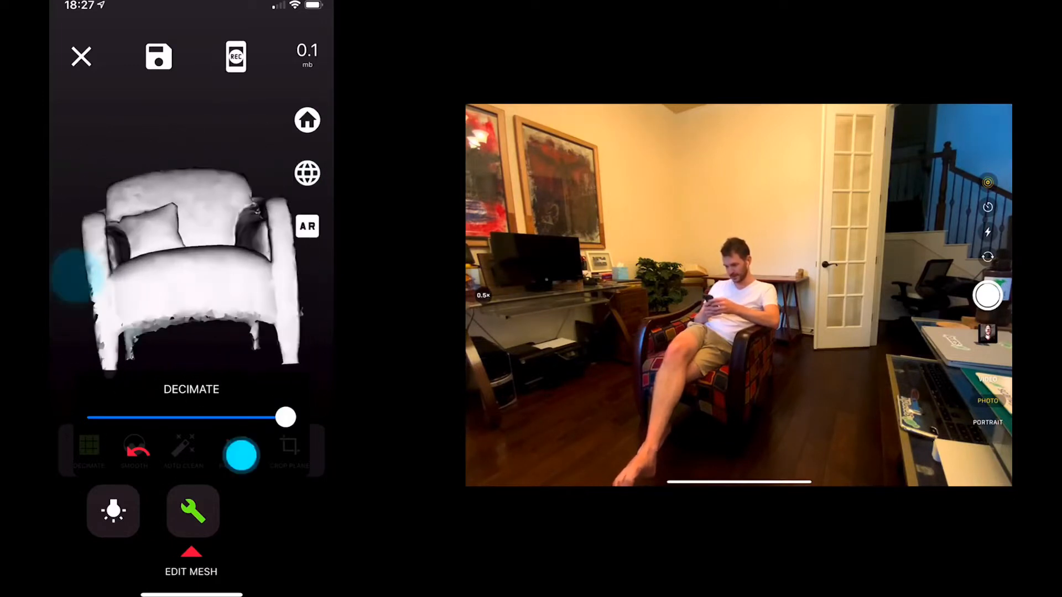
- Apply the decimation and inspect the 0.1 MB low-poly armchair as a solid model
click(158, 57)
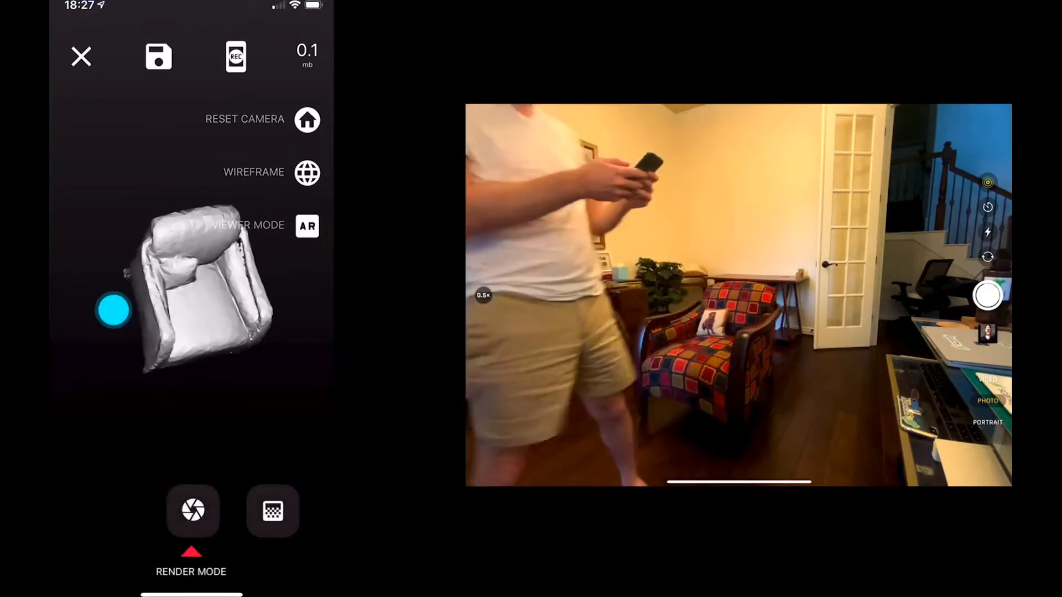
click(80, 57)
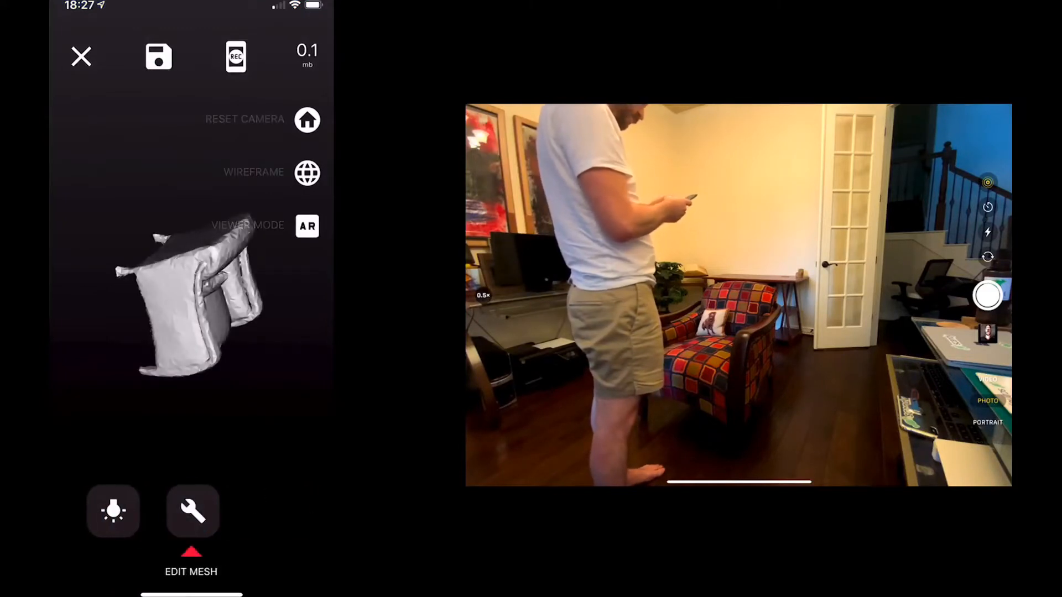
- Crop the low-poly armchair with Crop Plane and save it to My Scans at 143 KB
click(192, 511)
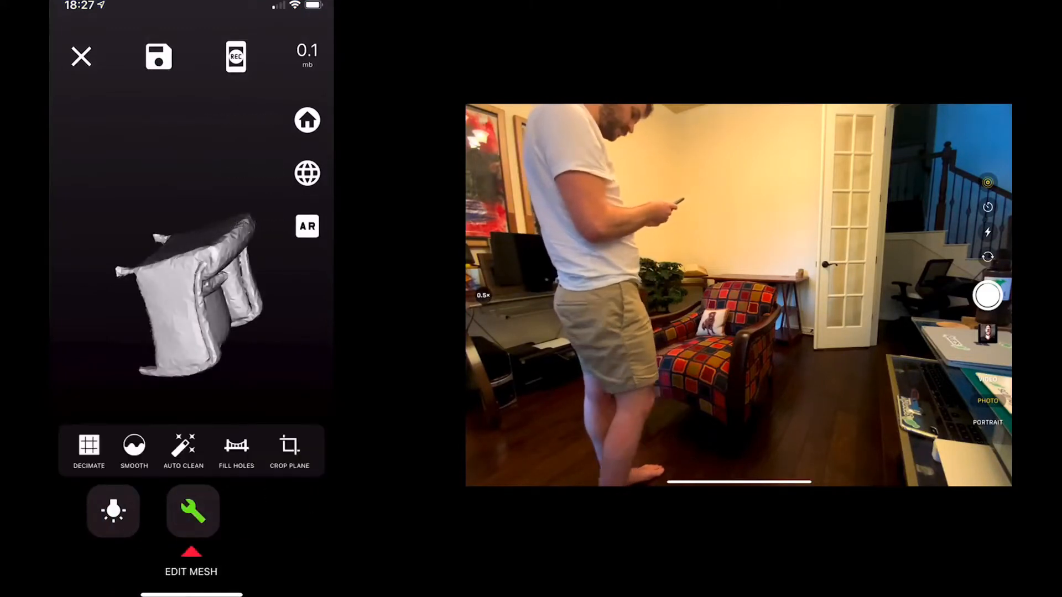
click(289, 450)
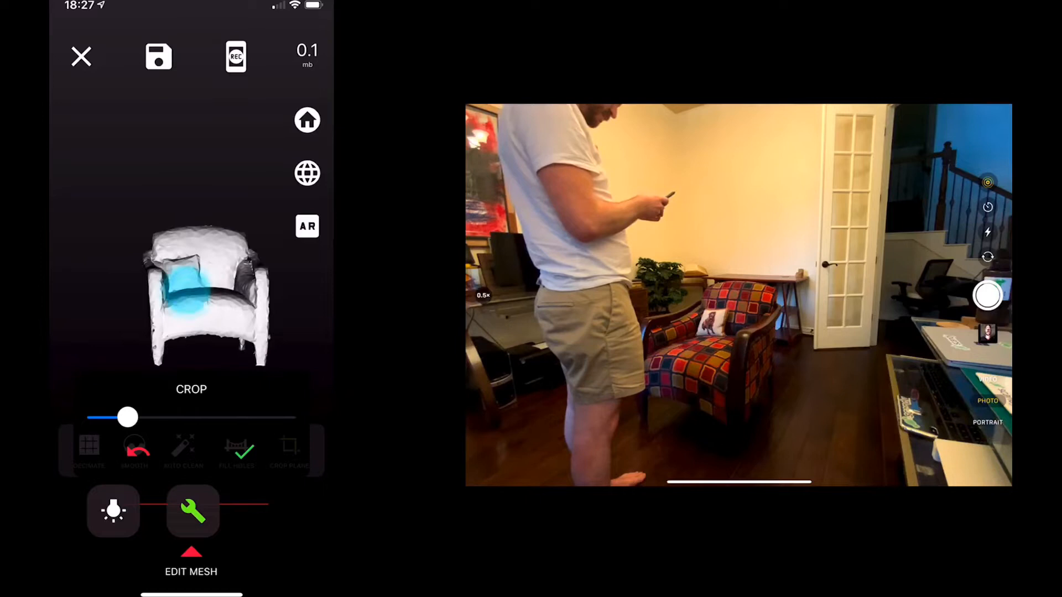
click(236, 450)
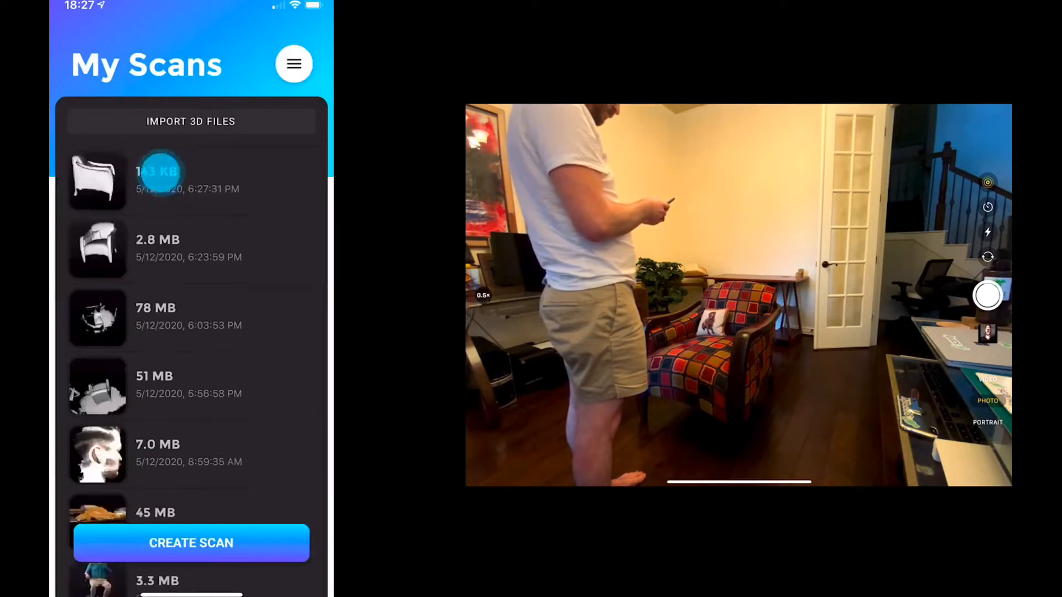
click(157, 171)
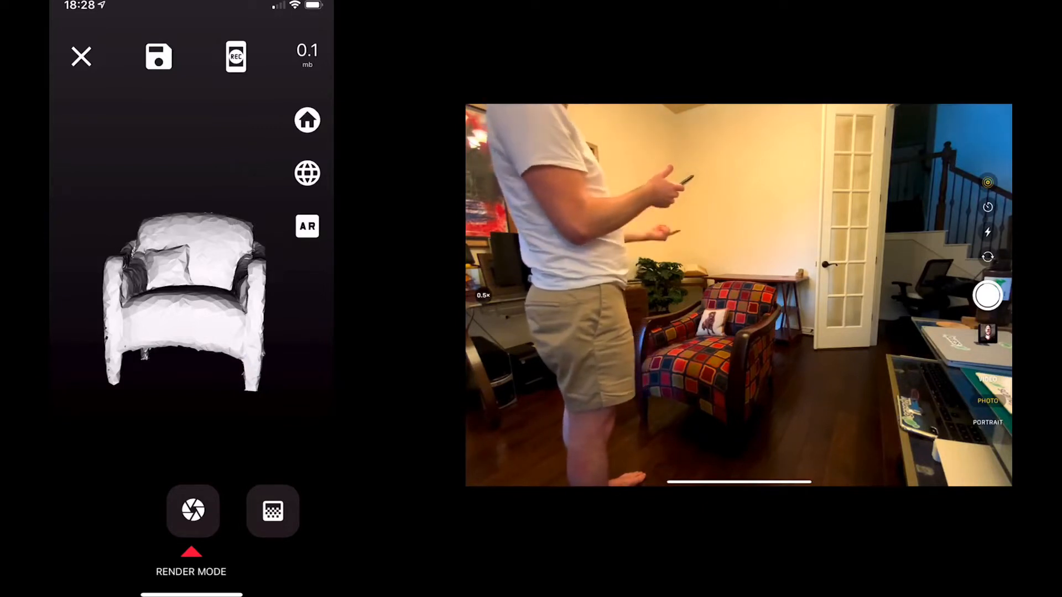
click(307, 226)
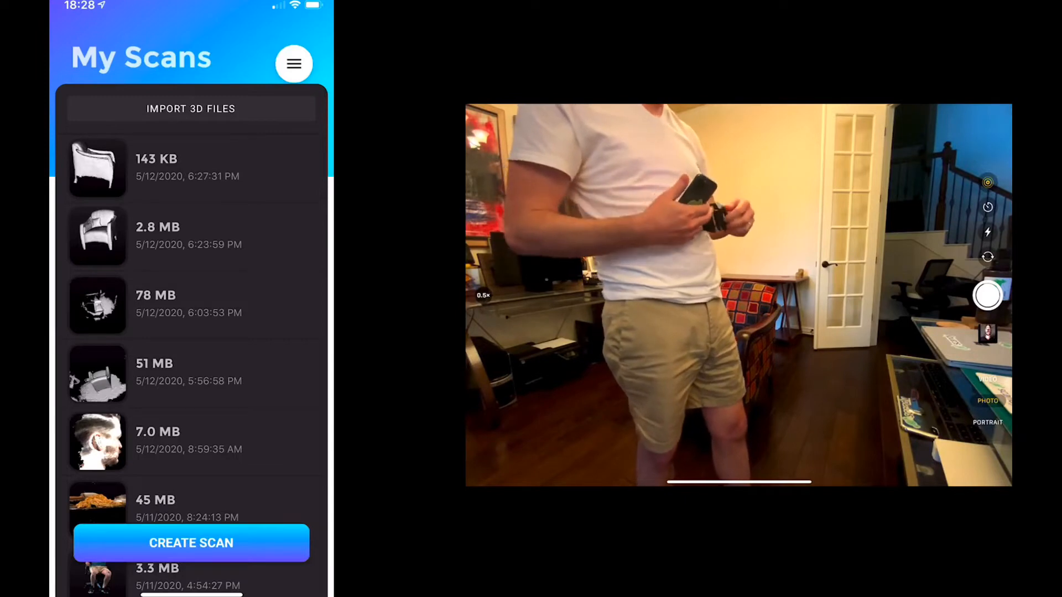
- Create a new scan session in colour mode at 3 mm resolution
click(217, 551)
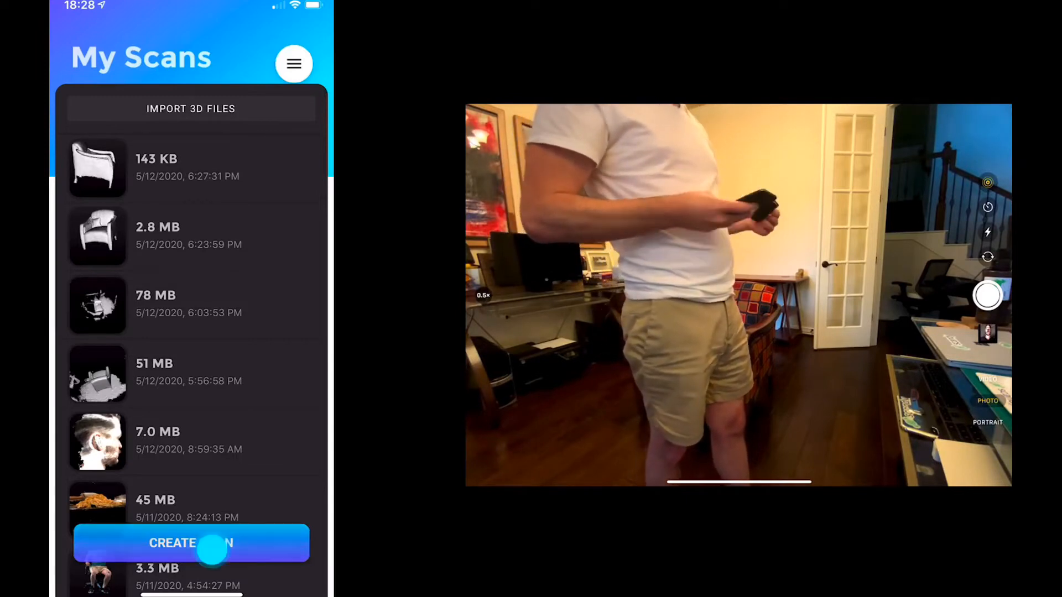
click(191, 543)
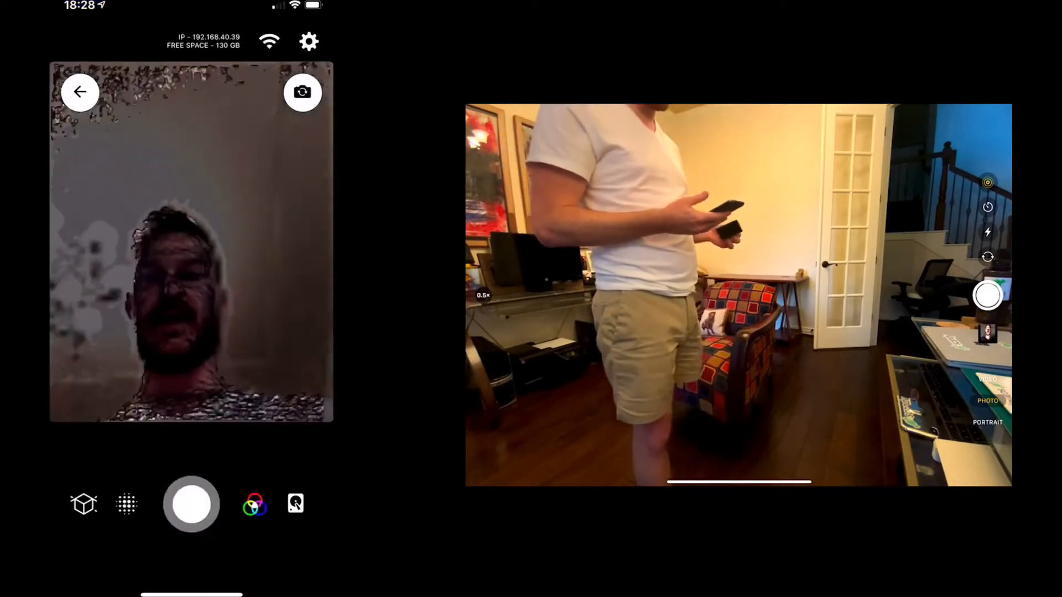
click(254, 503)
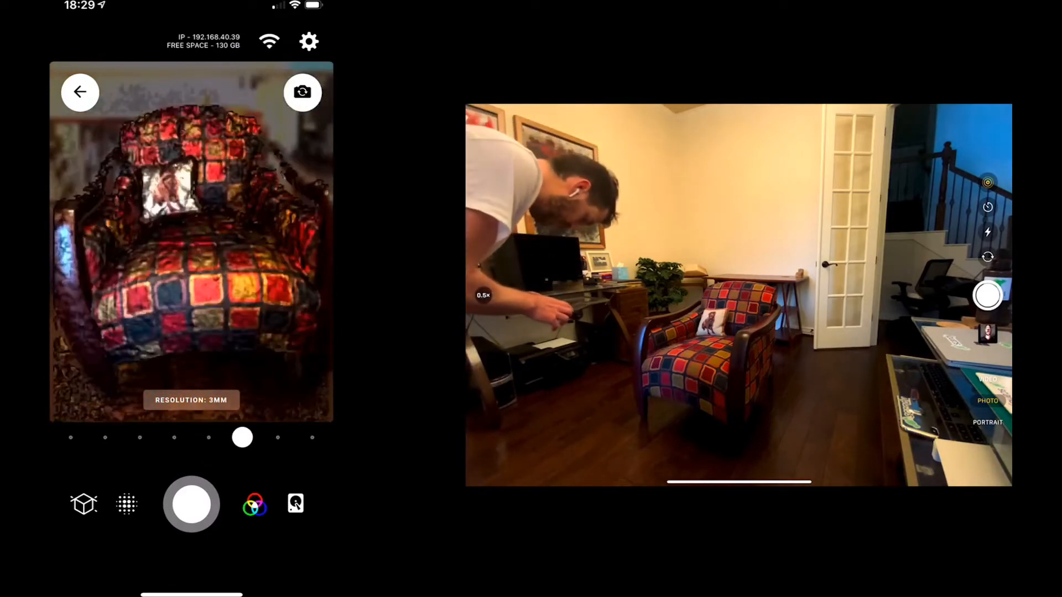
- Record the walk around the armchair and stop the capture with the red button
click(191, 504)
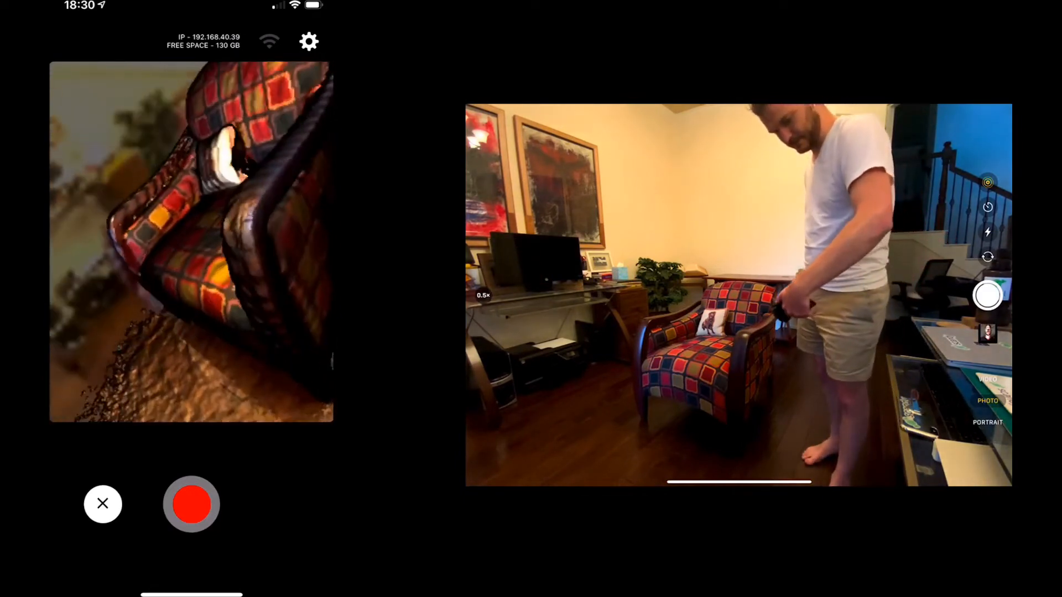
click(191, 504)
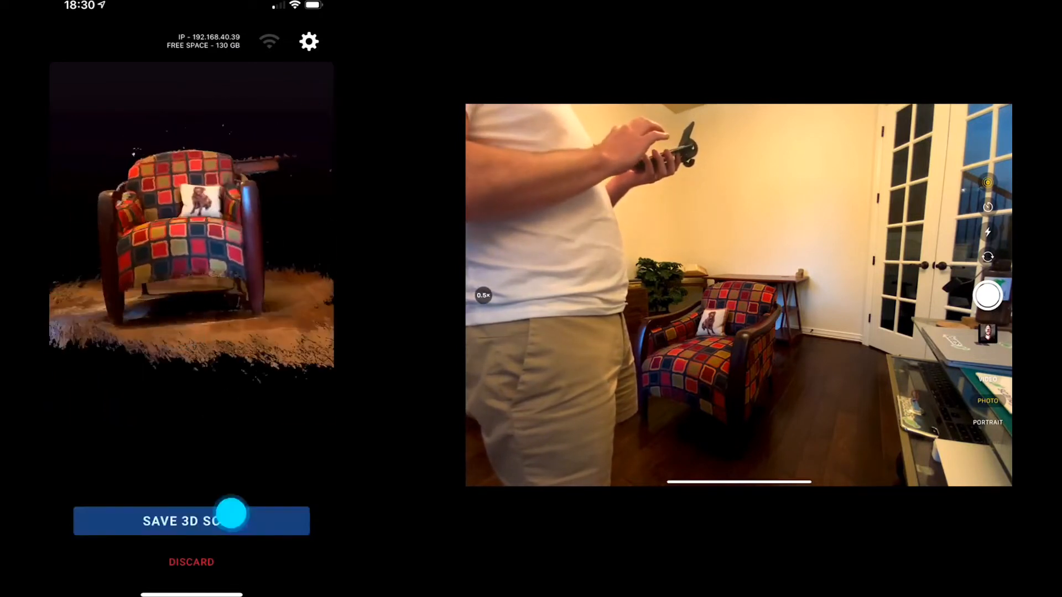
- Save the finished armchair scan and reopen the newest entry from My Scans
click(191, 521)
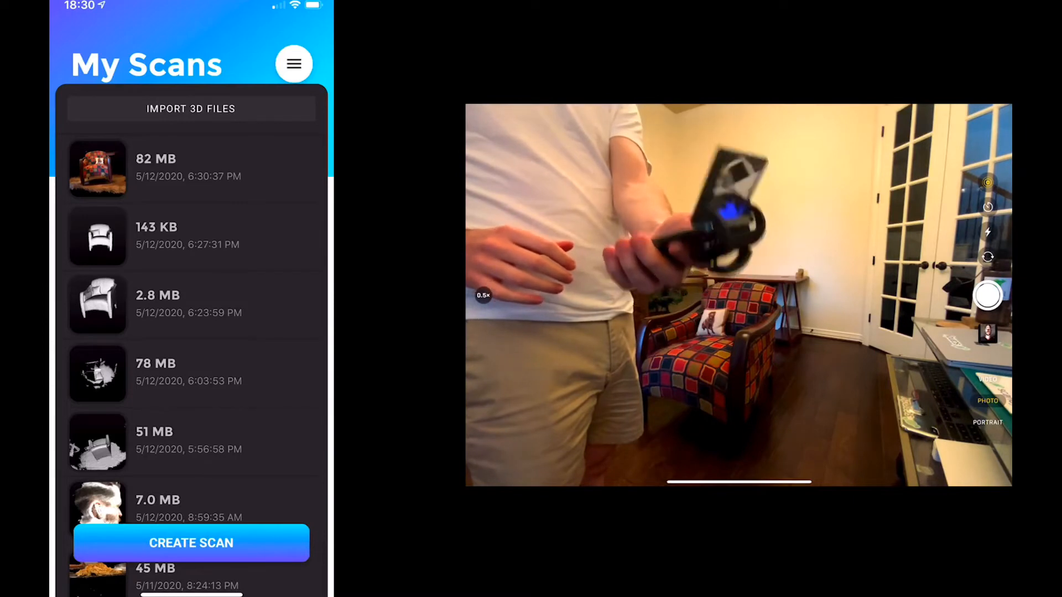
click(156, 168)
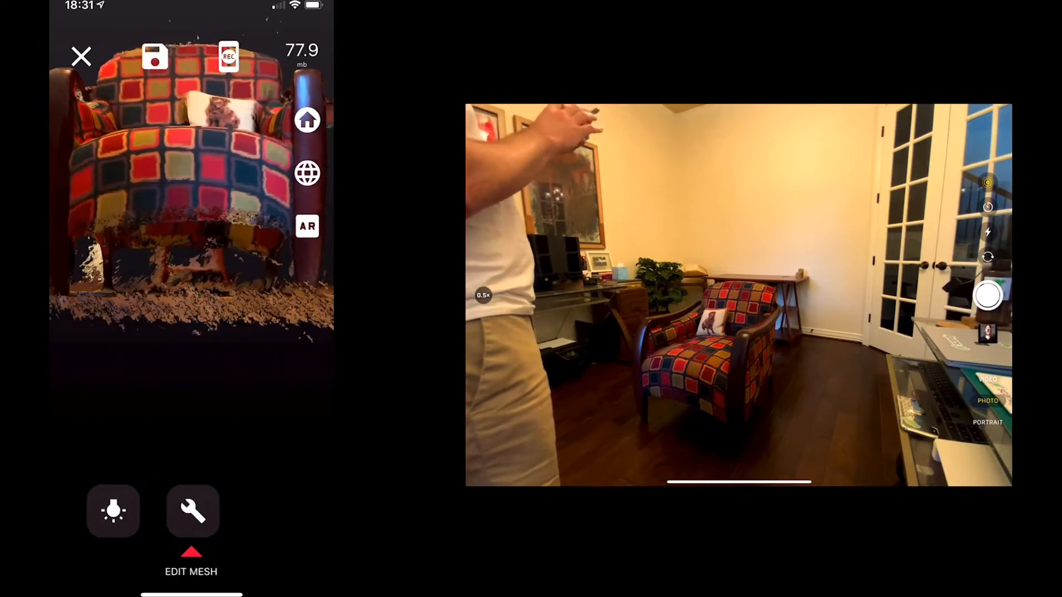
- Decimate the armchair mesh in Edit Mesh, reducing it from 77.9 MB to 48 MB
click(193, 511)
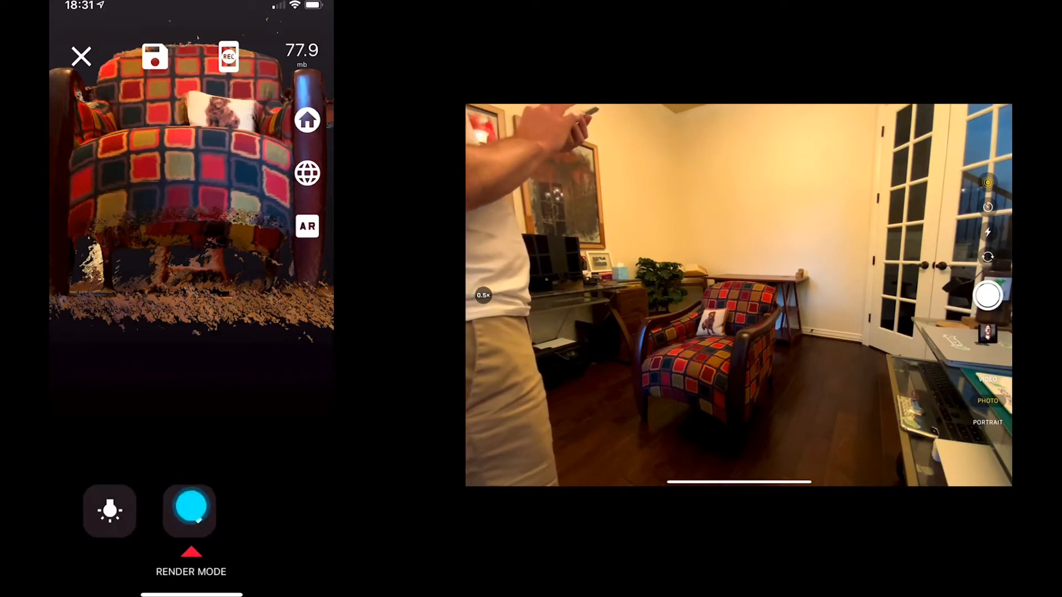
click(191, 511)
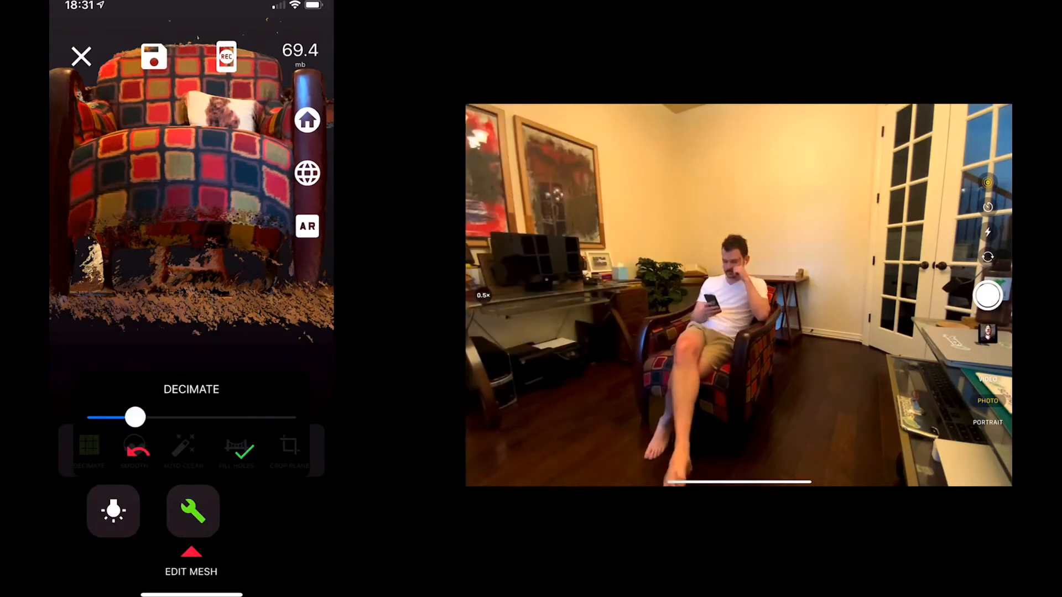
click(289, 446)
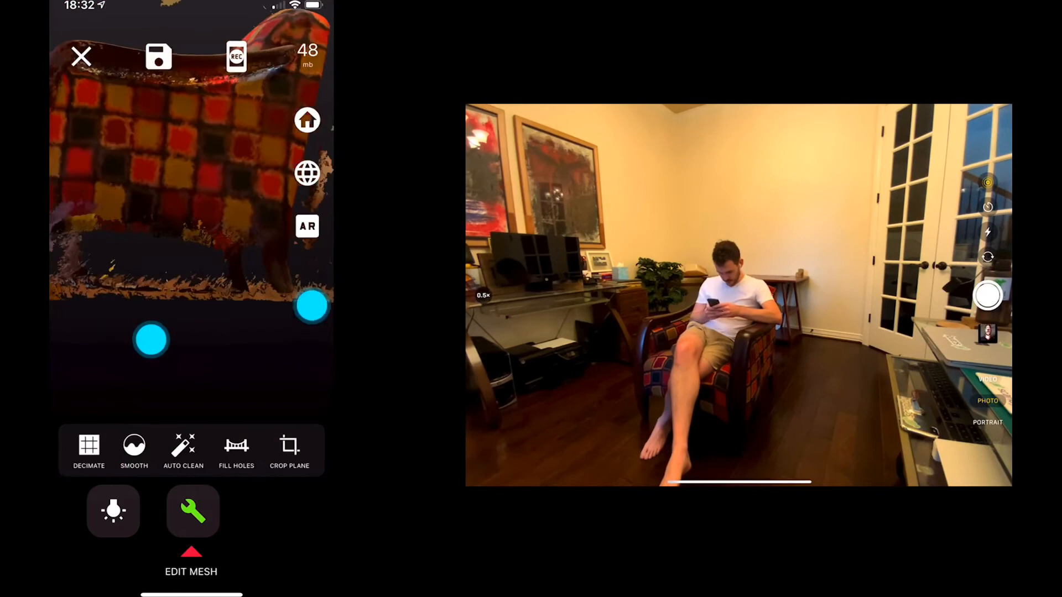
- Crop the floor away, decimate further and save the 481 KB low-poly armchair
click(289, 450)
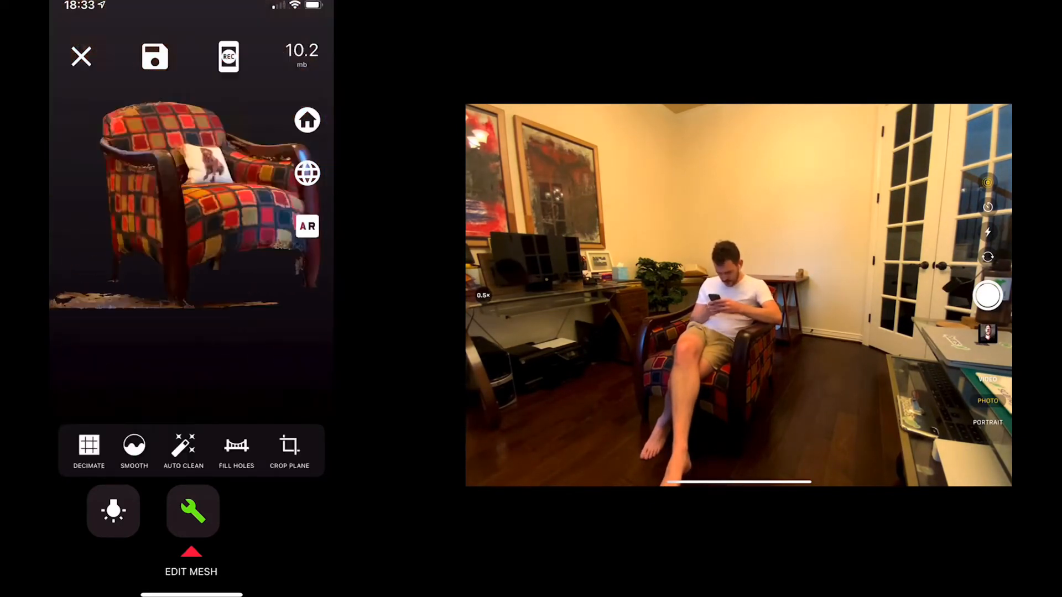
click(289, 452)
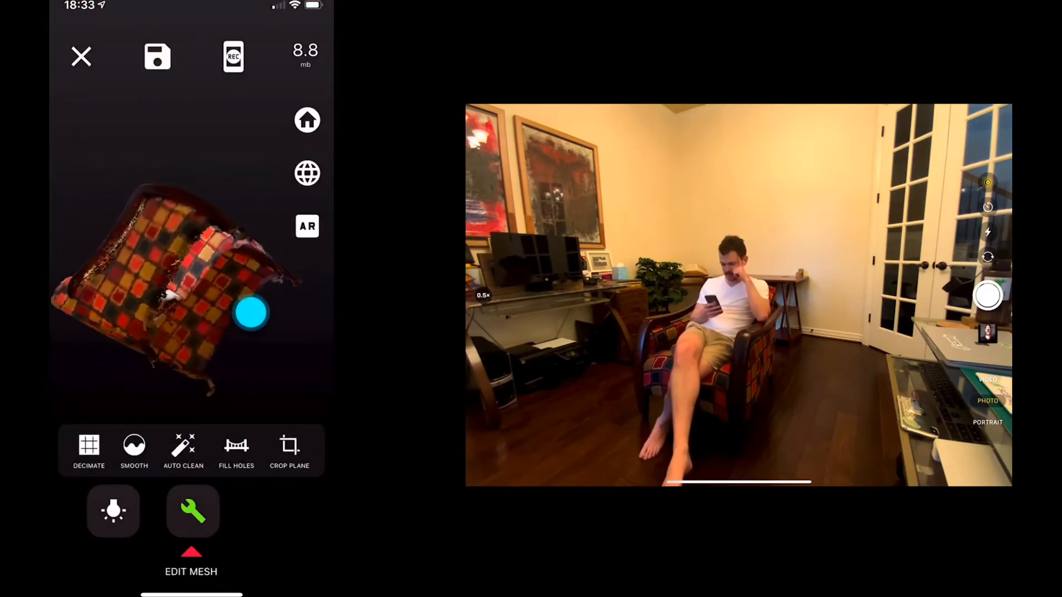
click(88, 450)
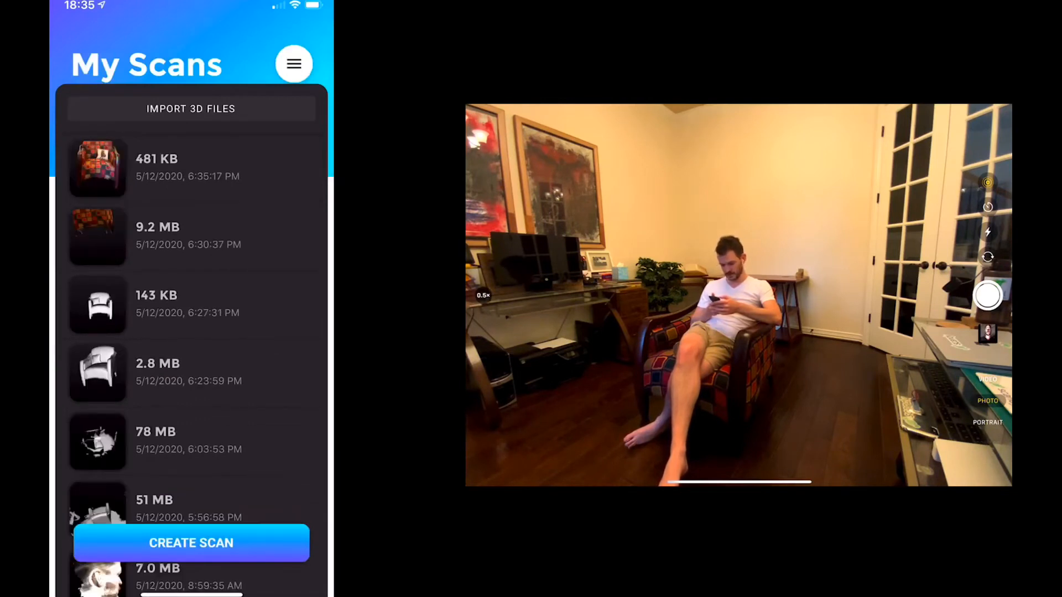
- Start a new scan and return to ScandyPro from the app switcher while it prepares
click(157, 162)
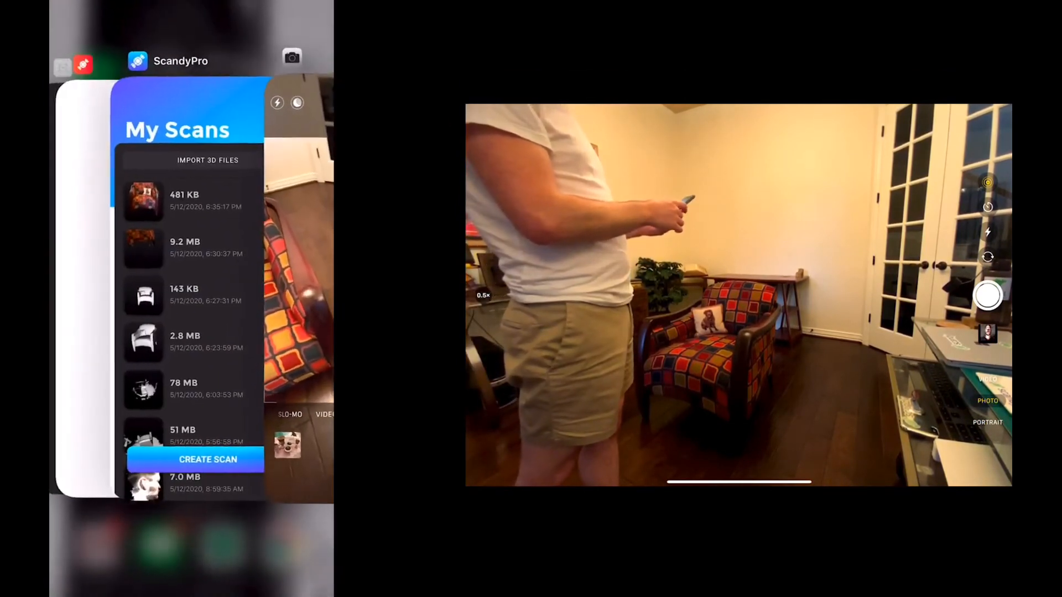
click(194, 458)
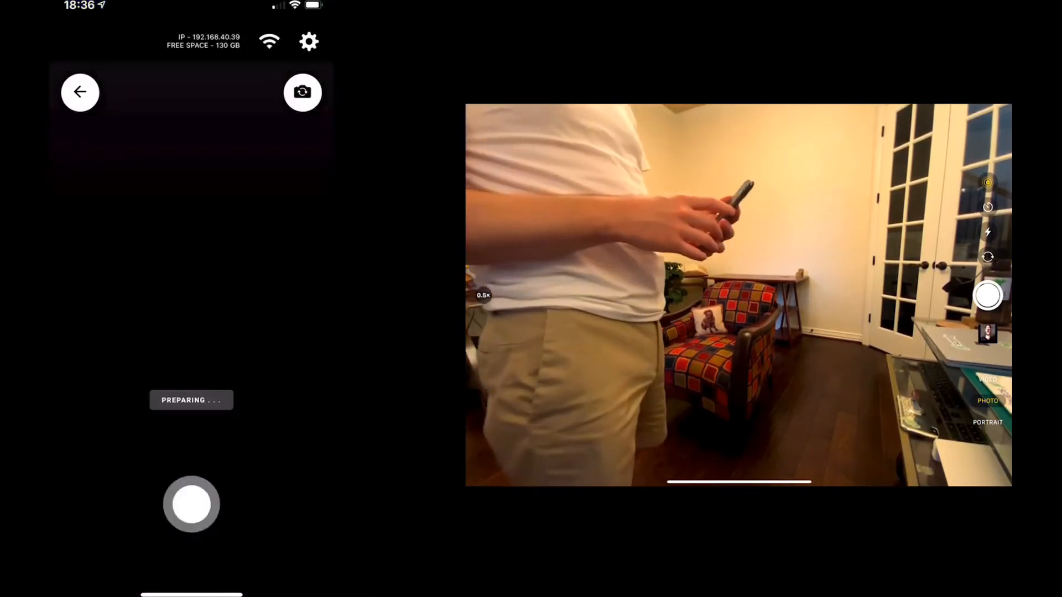